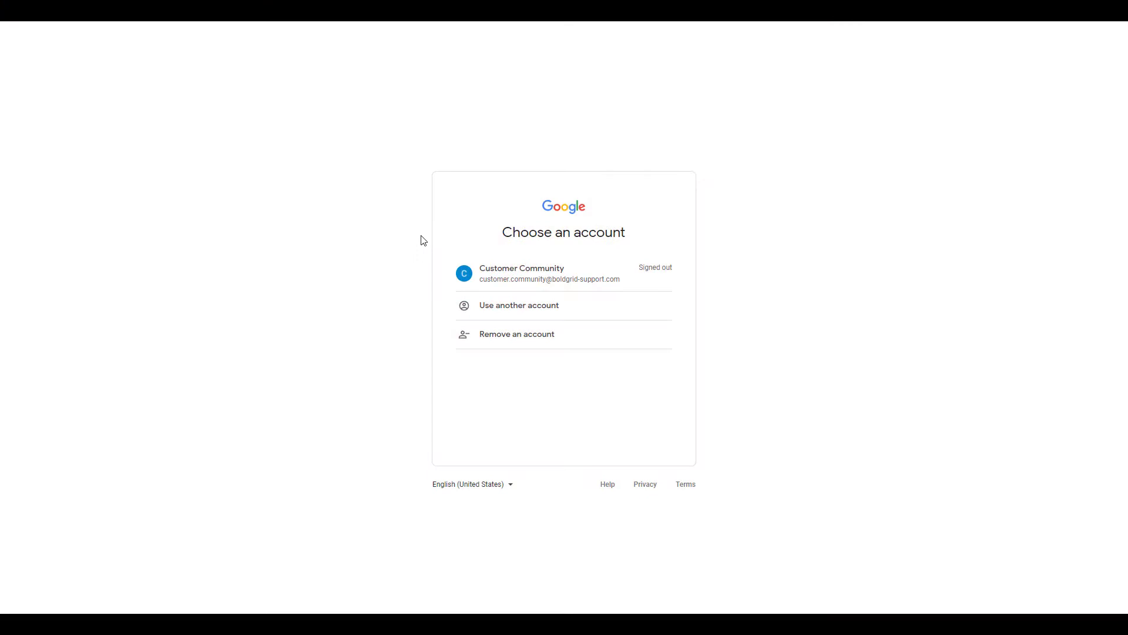
- Sign in to the admin console with the listed account and open Admin roles
{"action": "left_click", "coordinate": [512, 277]}
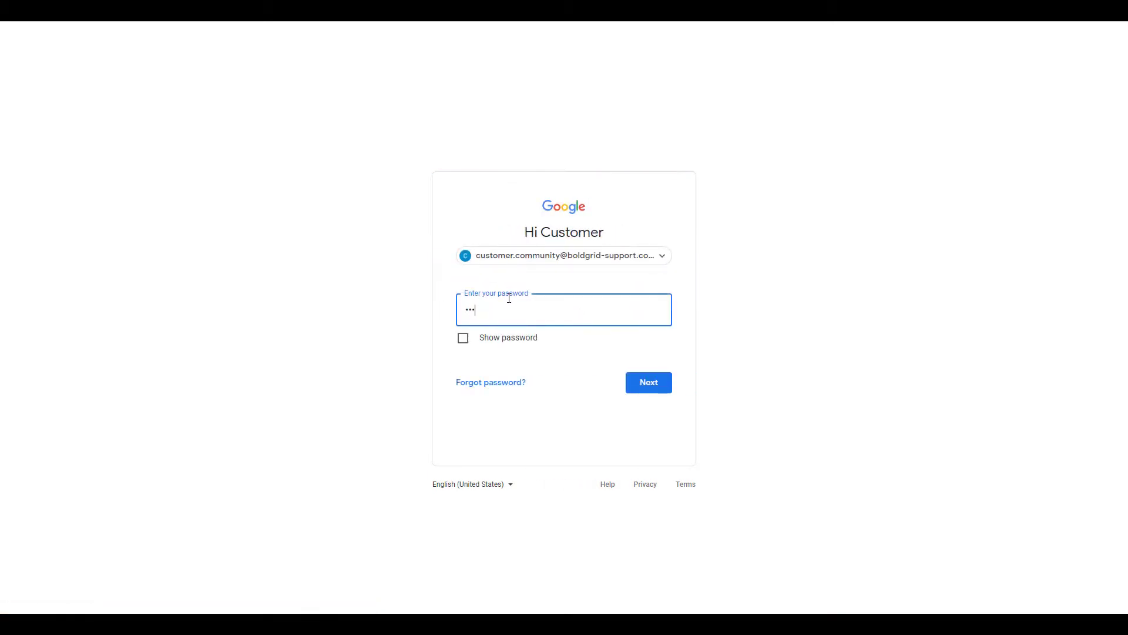
{"action": "type", "text": "password"}
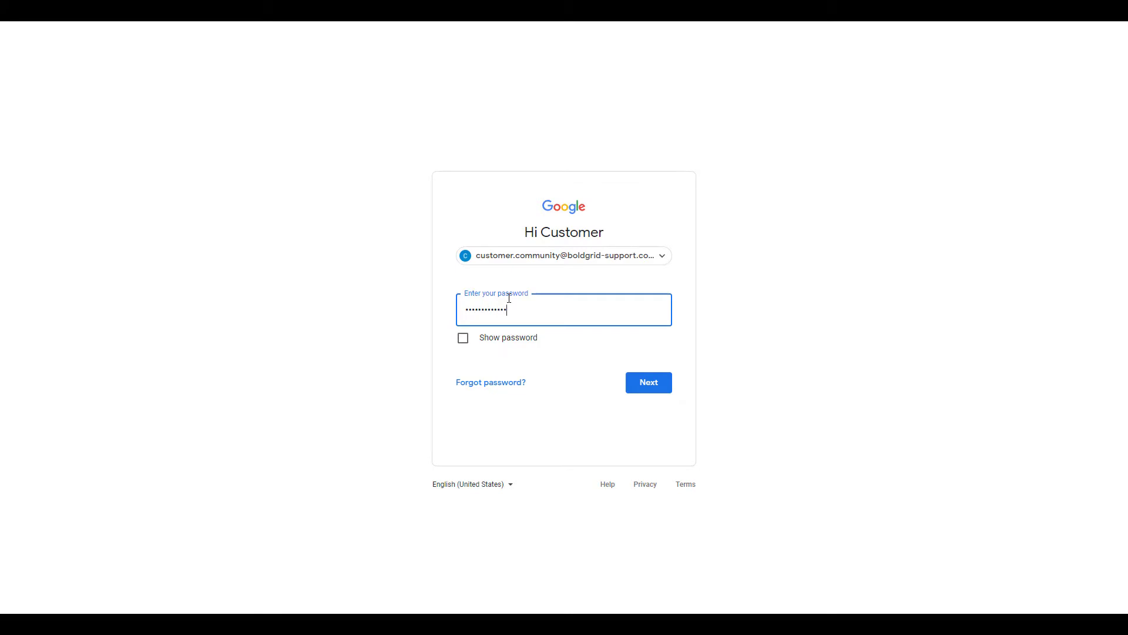
{"action": "left_click", "coordinate": [648, 383]}
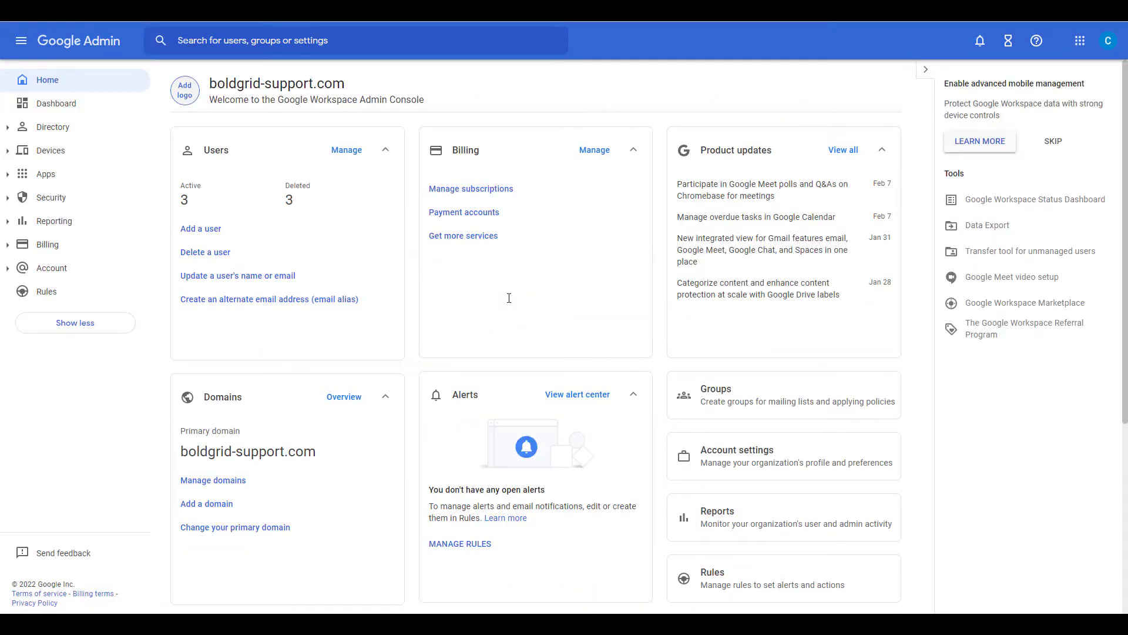
{"action": "scroll", "scroll_direction": "down", "scroll_amount": 3}
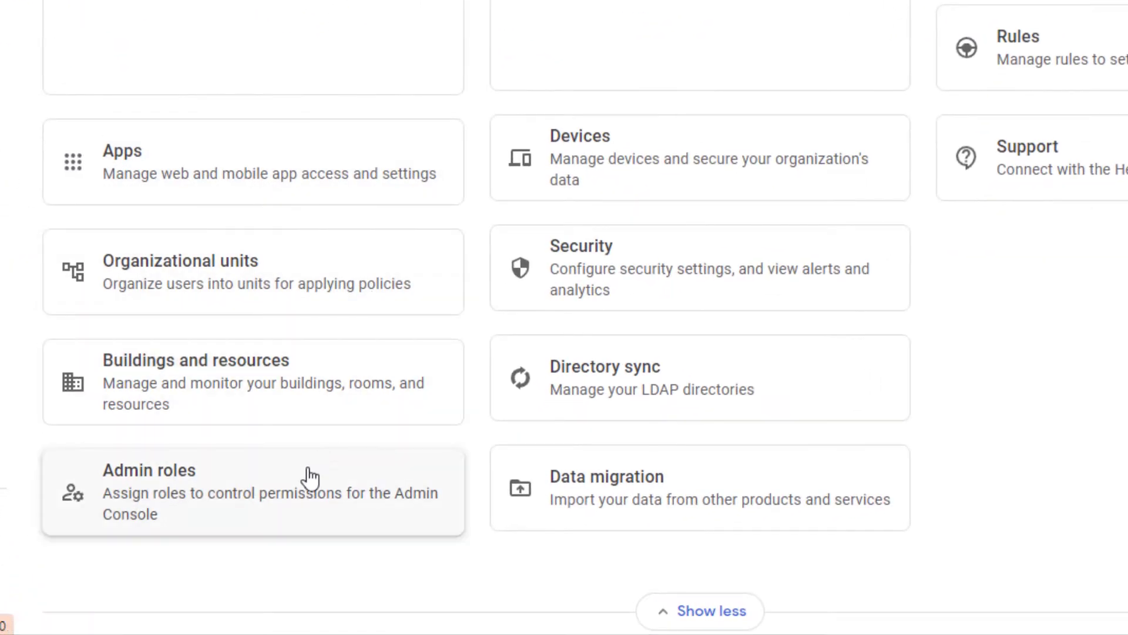
{"action": "left_click", "coordinate": [149, 470]}
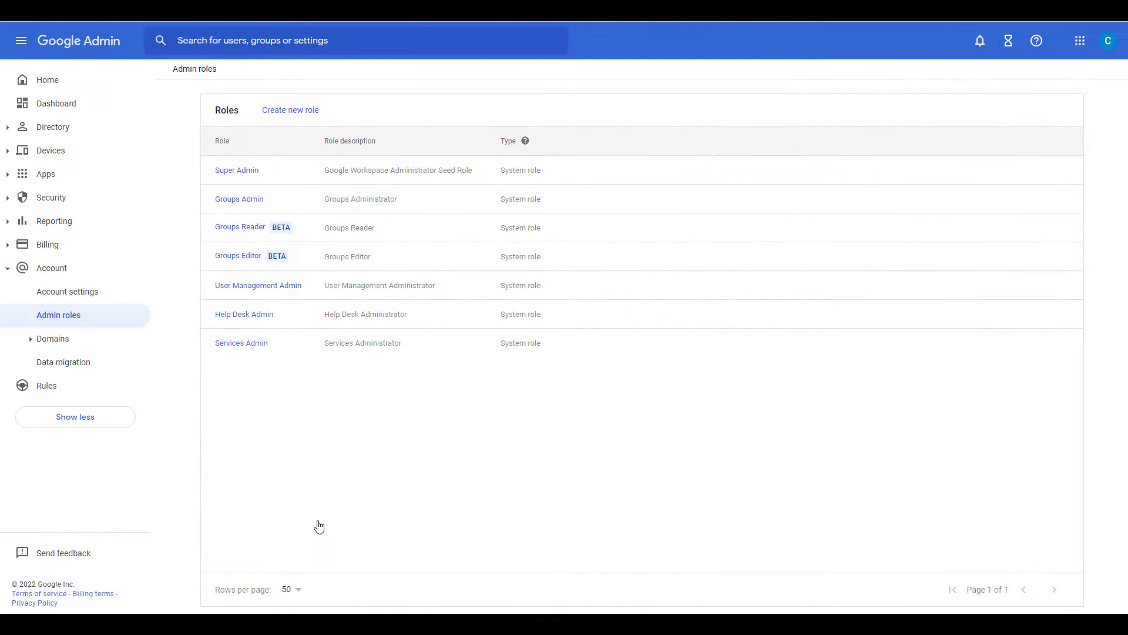
{"action": "mouse_move", "coordinate": [463, 185]}
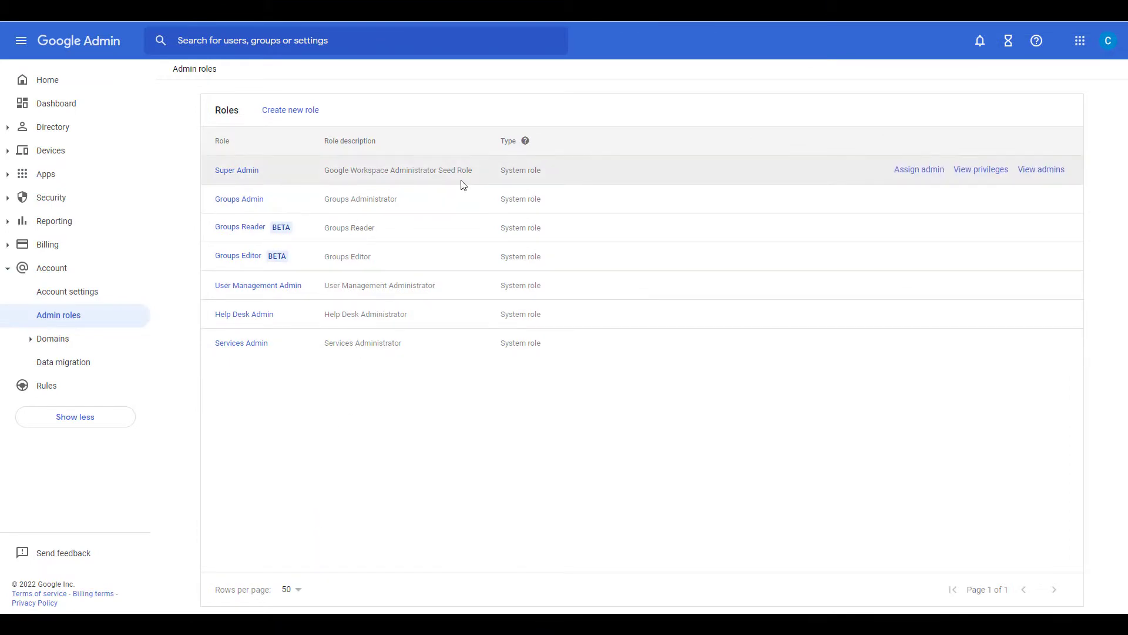
{"action": "mouse_move", "coordinate": [665, 182]}
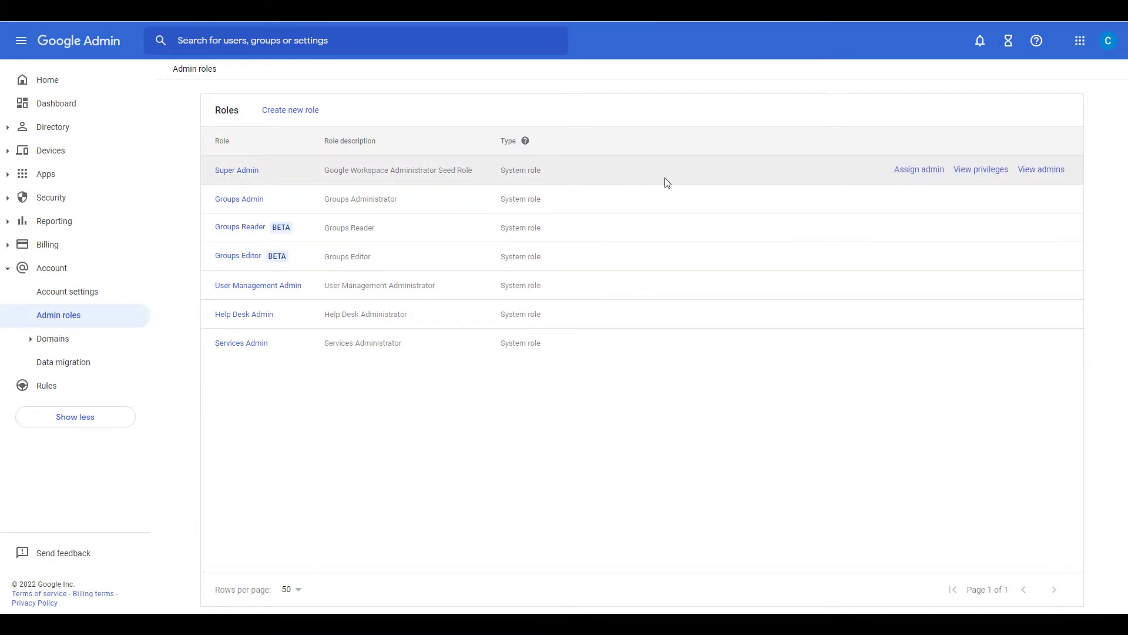
{"action": "mouse_move", "coordinate": [995, 171]}
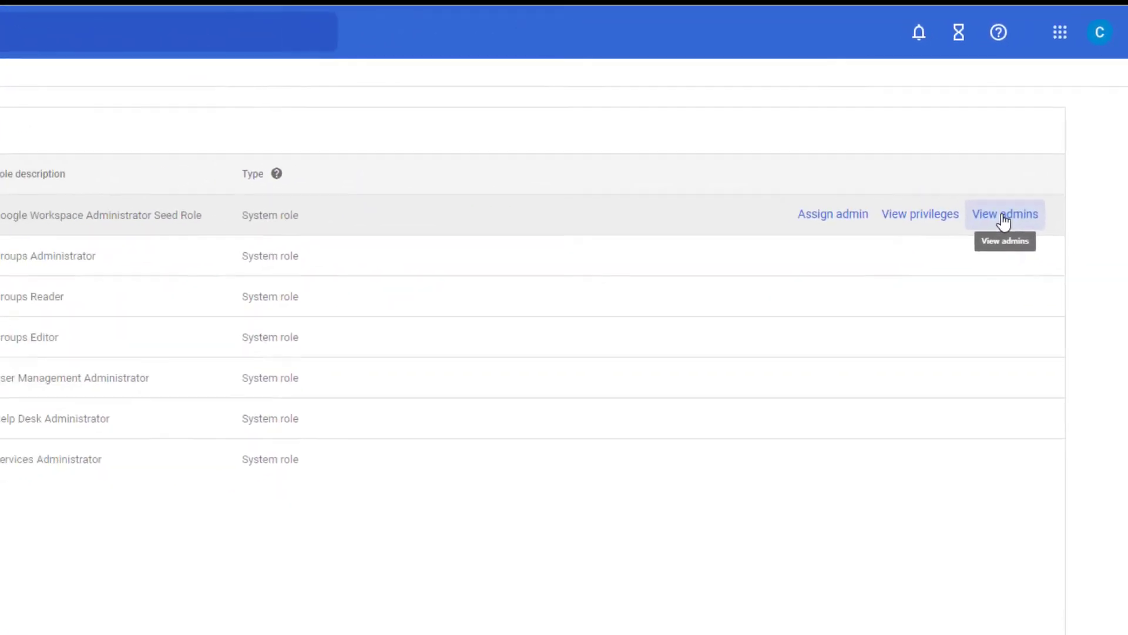
{"action": "left_click", "coordinate": [1005, 214]}
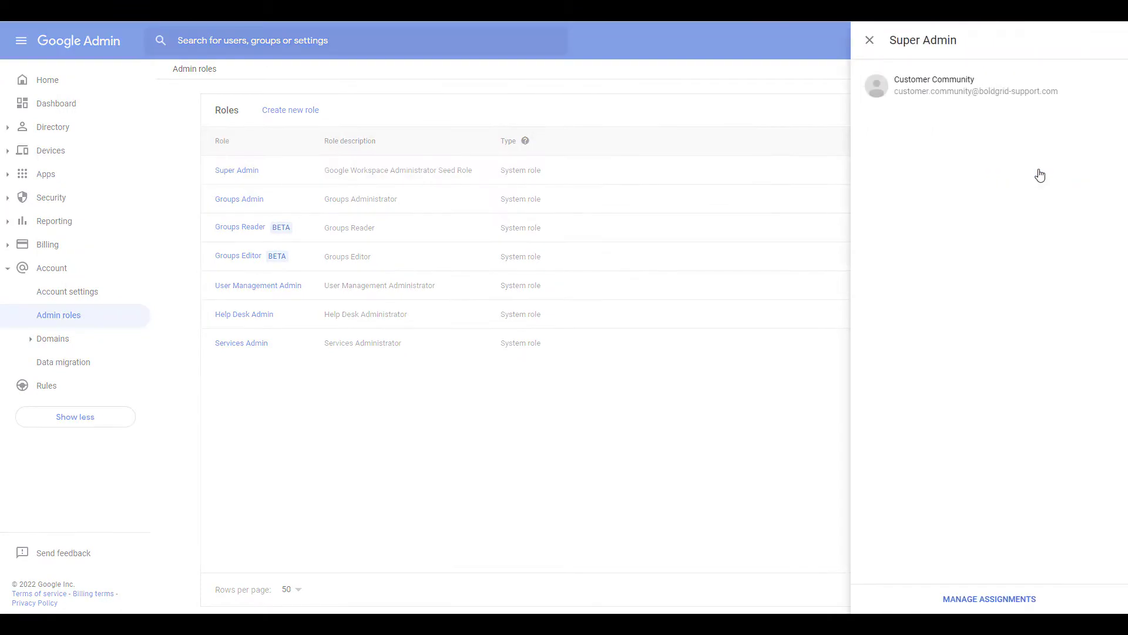
{"action": "mouse_move", "coordinate": [956, 106]}
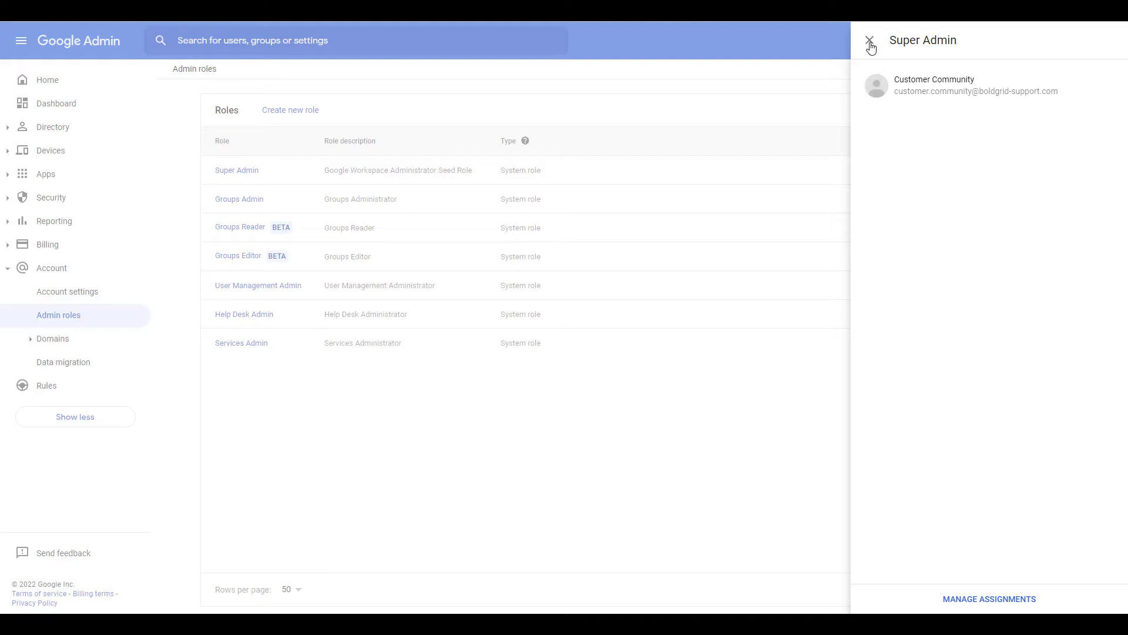
{"action": "left_click", "coordinate": [869, 40]}
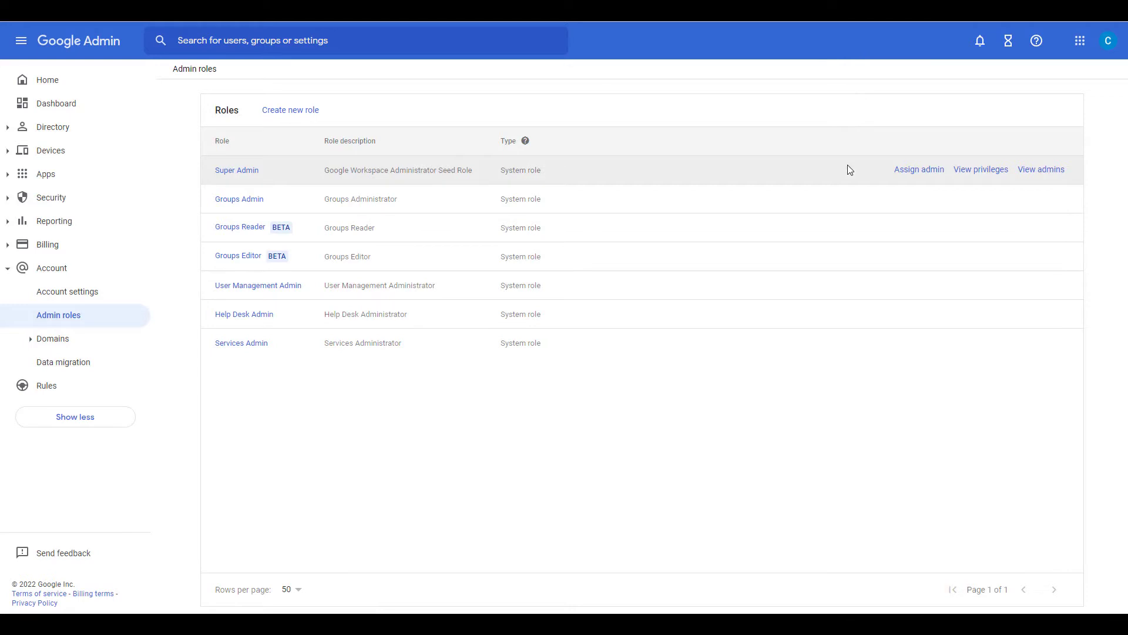
{"action": "mouse_move", "coordinate": [951, 177]}
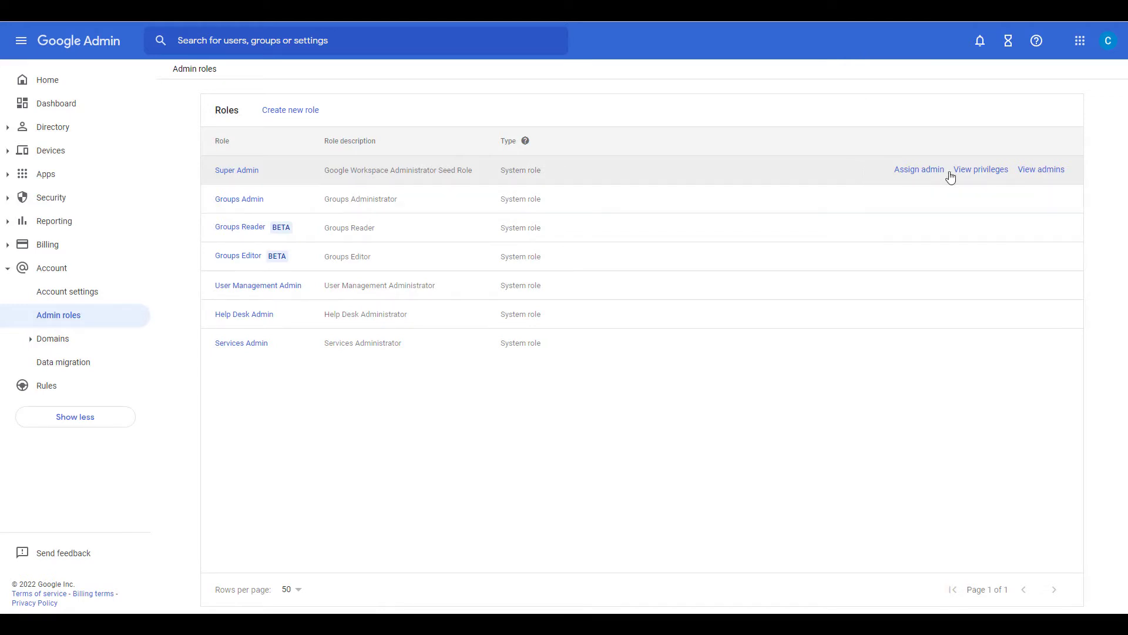
{"action": "mouse_move", "coordinate": [976, 172]}
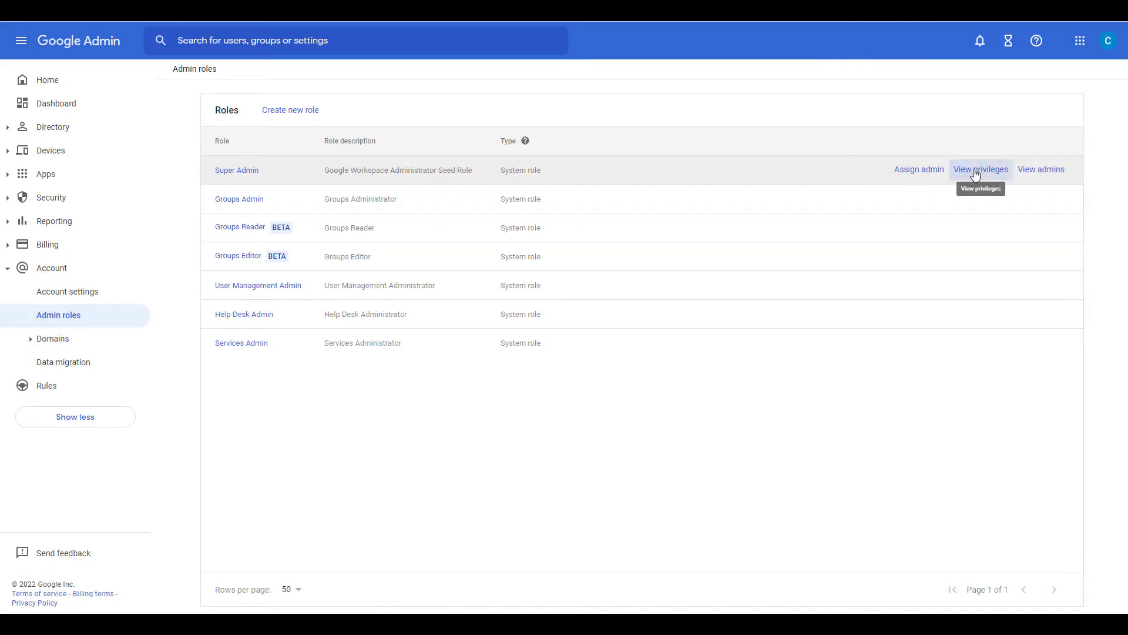
{"action": "left_click", "coordinate": [990, 169]}
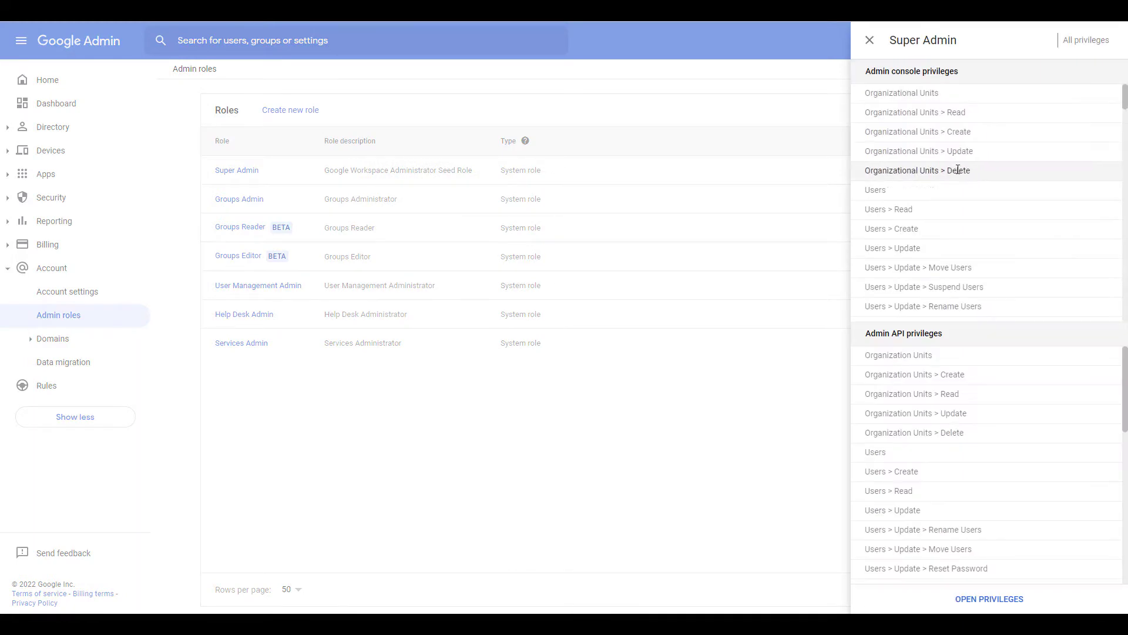
{"action": "scroll", "scroll_direction": "down", "scroll_amount": 3}
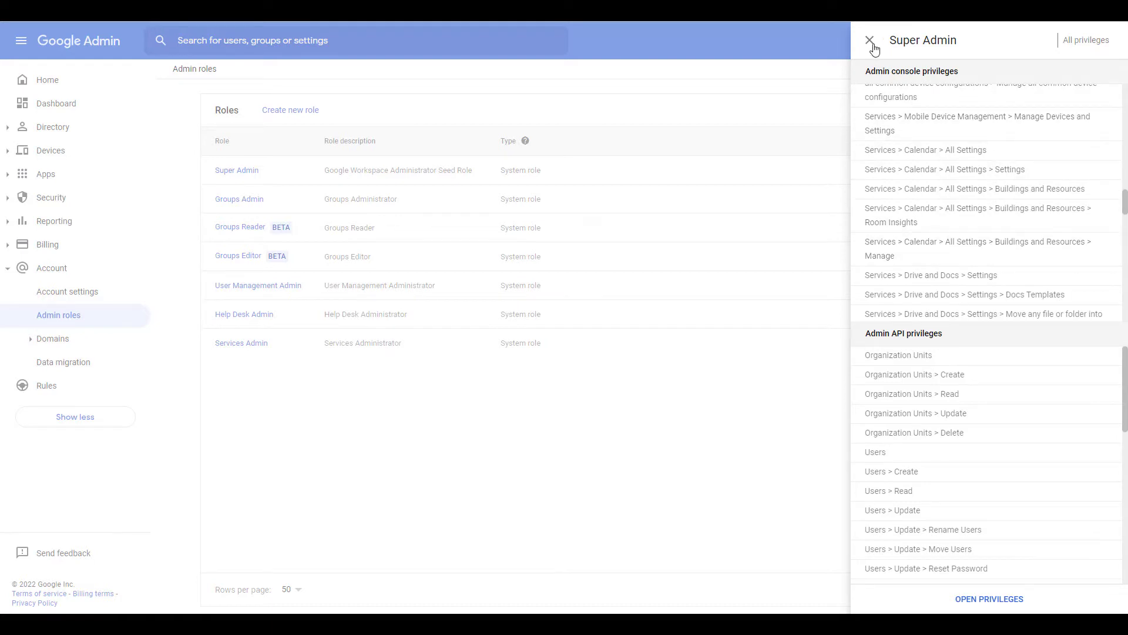
{"action": "left_click", "coordinate": [869, 40]}
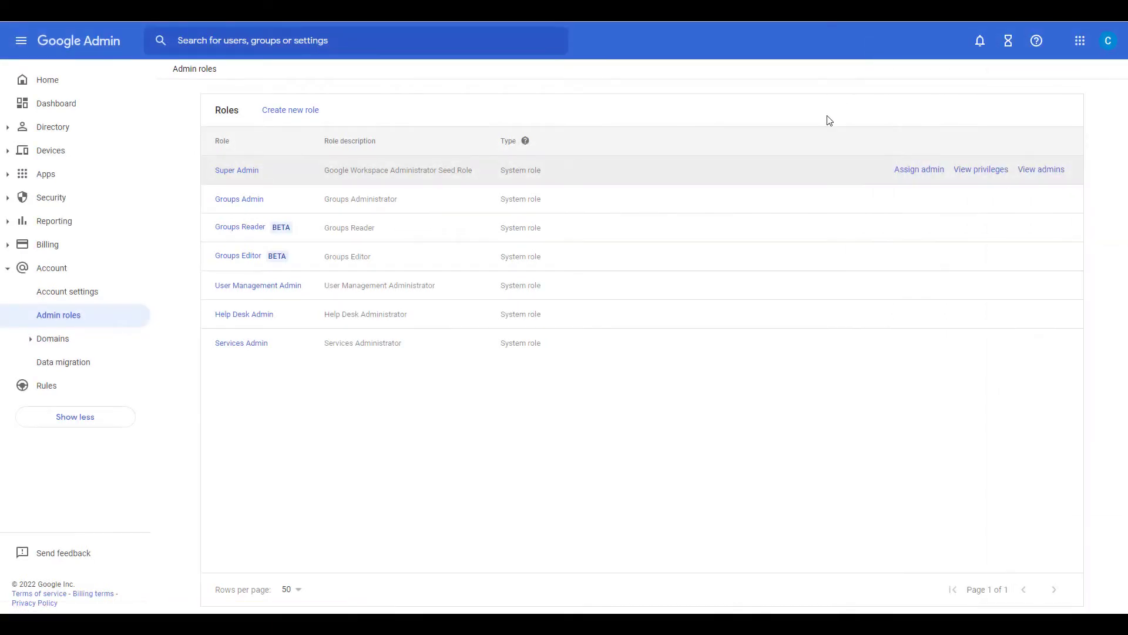
{"action": "mouse_move", "coordinate": [879, 177]}
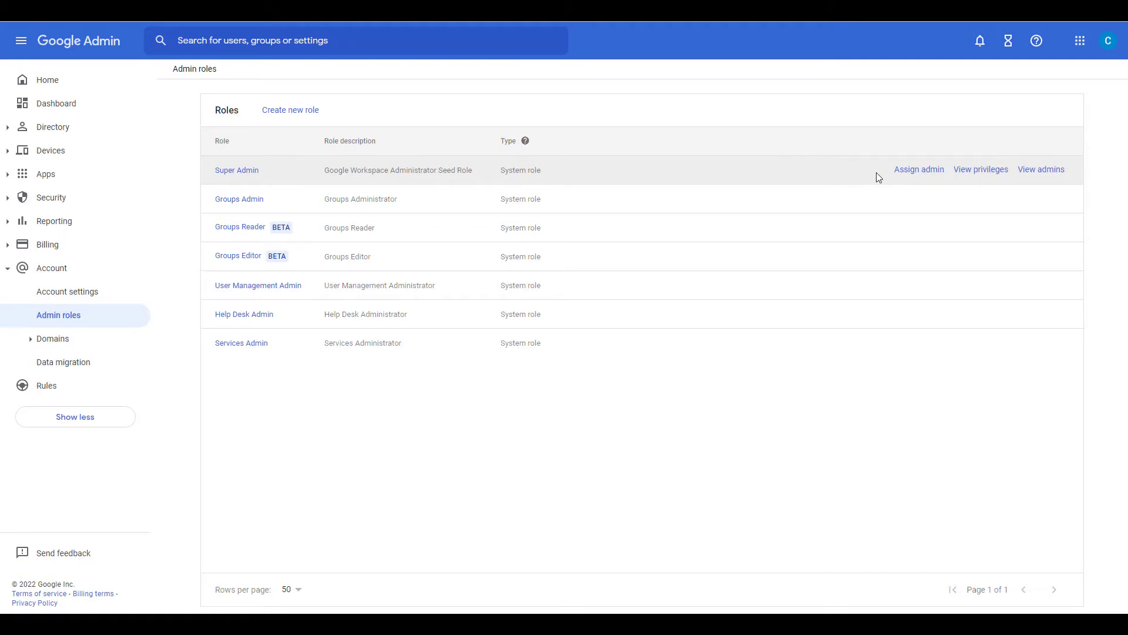
- Open the Super Admin role's admins and start assigning users to it
{"action": "left_click", "coordinate": [920, 169]}
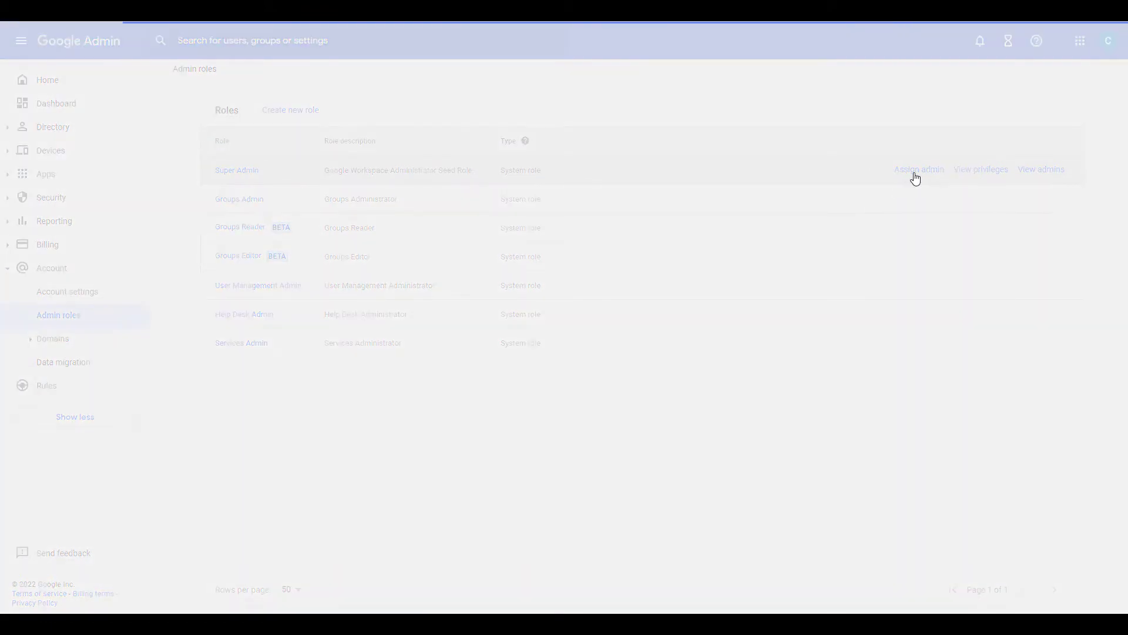
{"action": "left_click", "coordinate": [1042, 169]}
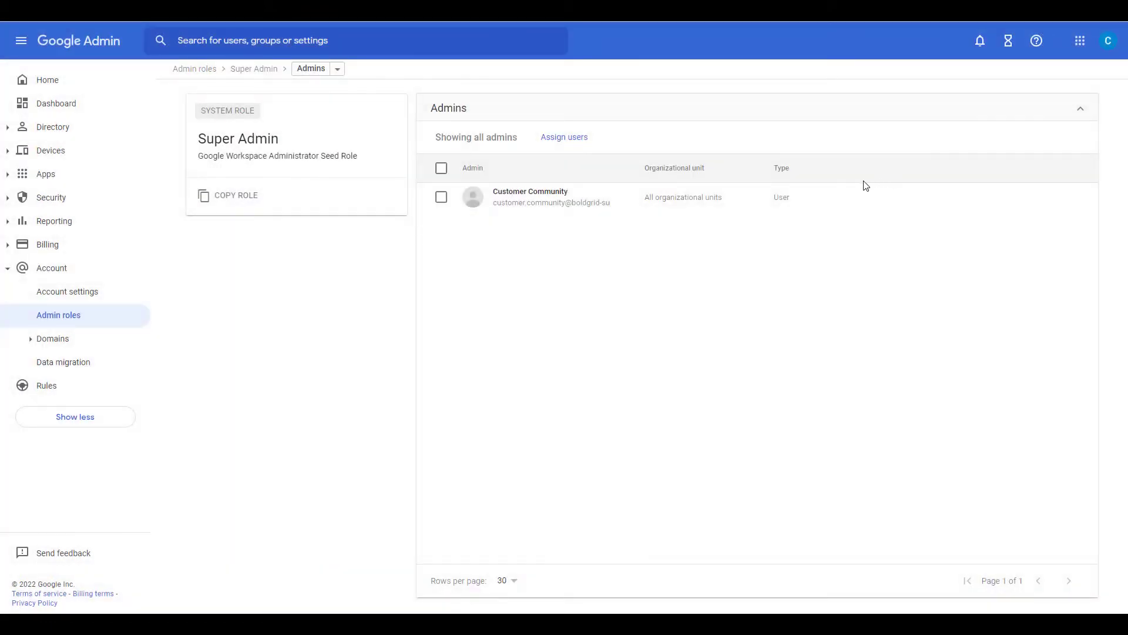
{"action": "mouse_move", "coordinate": [853, 186]}
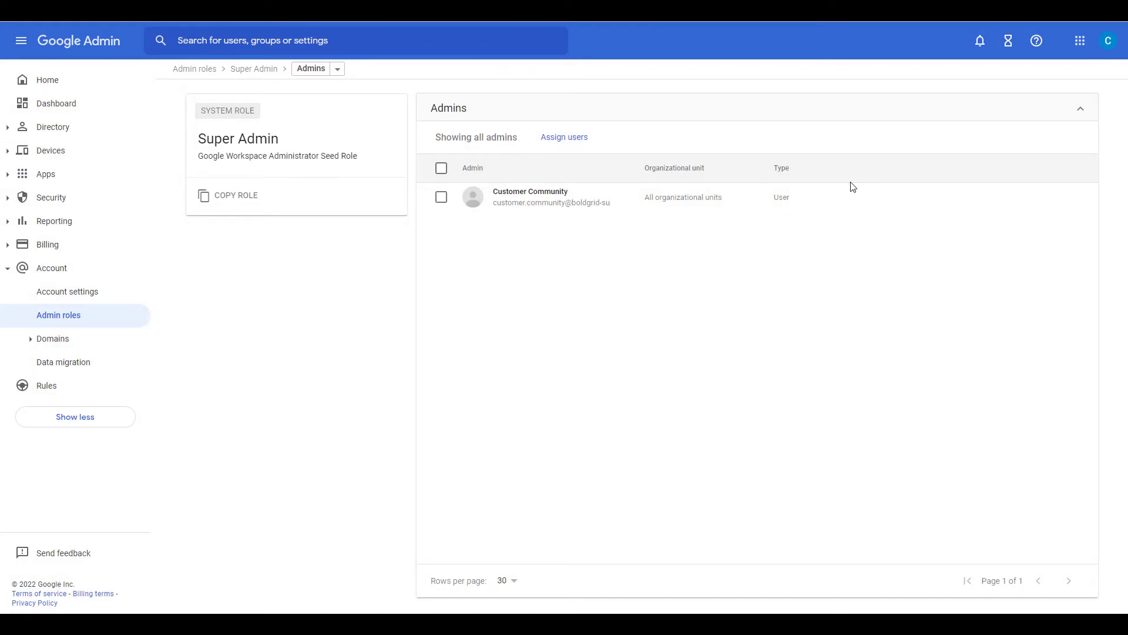
{"action": "left_click", "coordinate": [565, 137]}
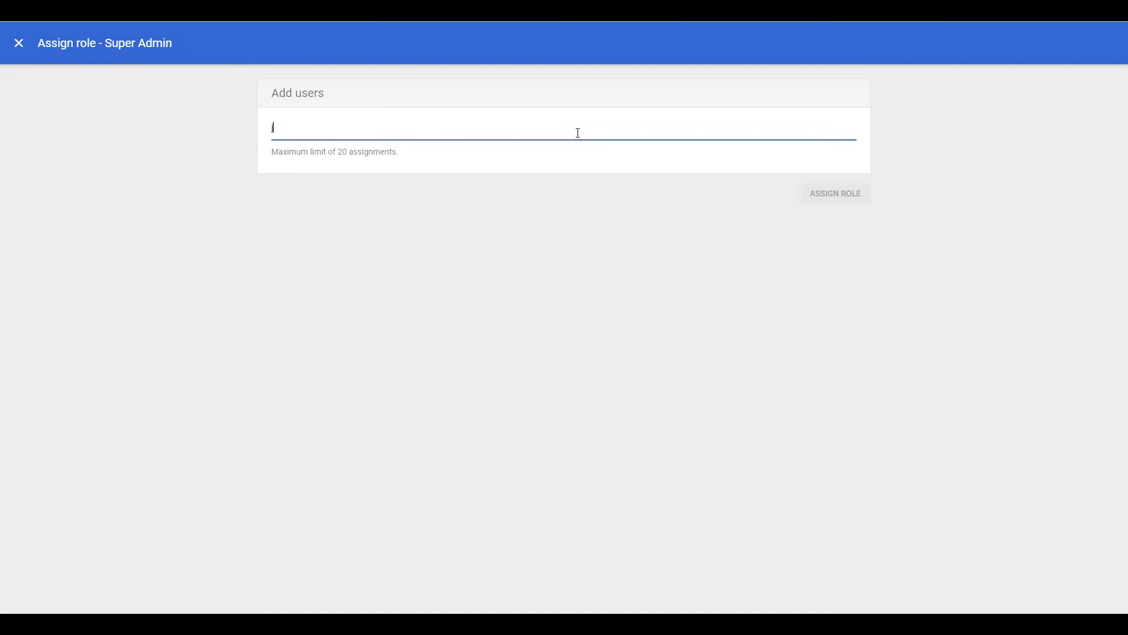
- Add Joe User and Jane User to the Super Admin role and save the assignment
{"action": "type", "text": "joe"}
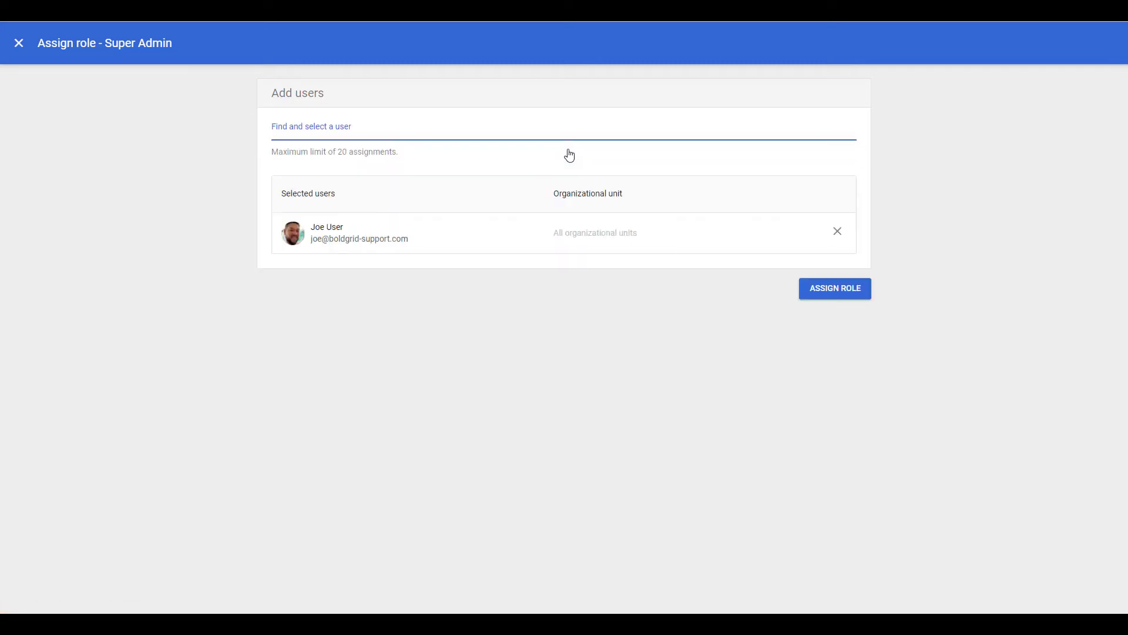
{"action": "type", "text": "jan"}
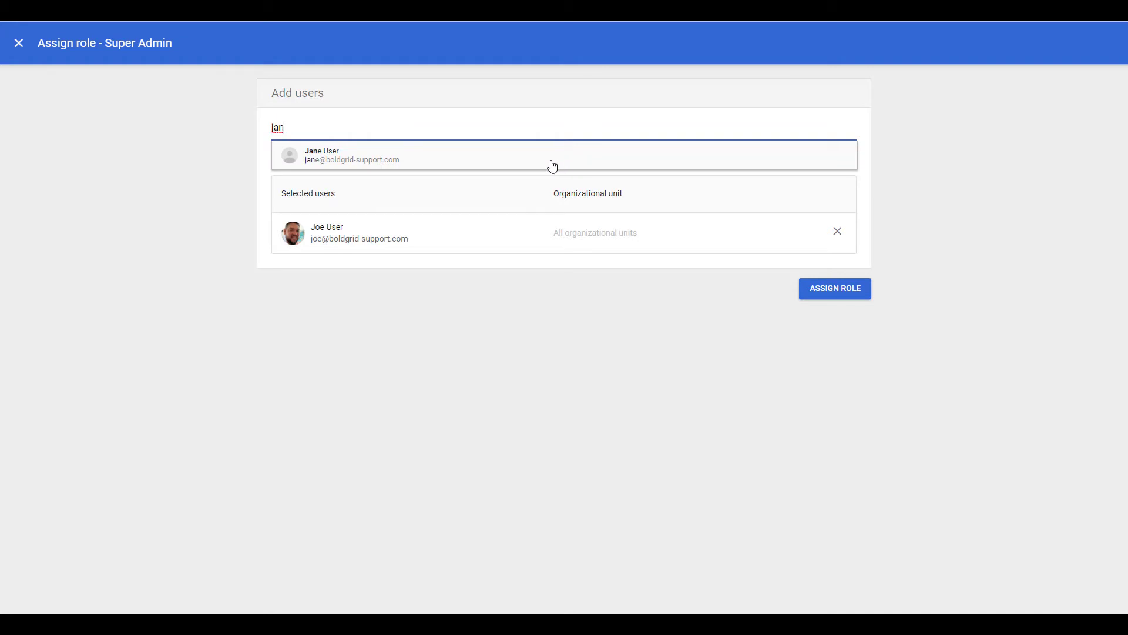
{"action": "left_click", "coordinate": [552, 163]}
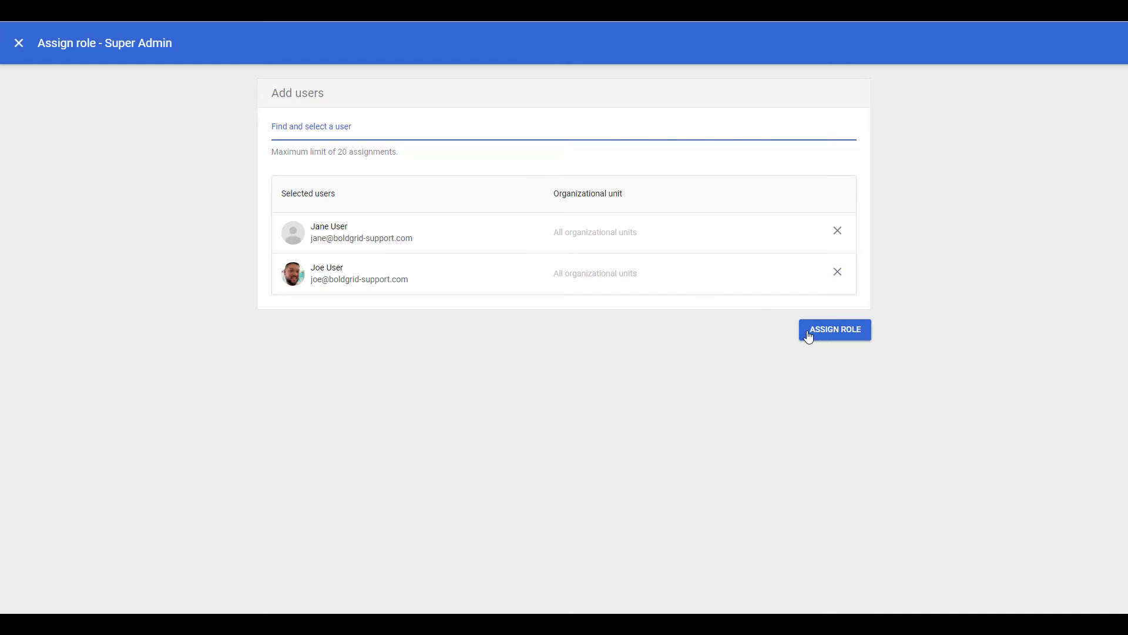
{"action": "left_click", "coordinate": [835, 329]}
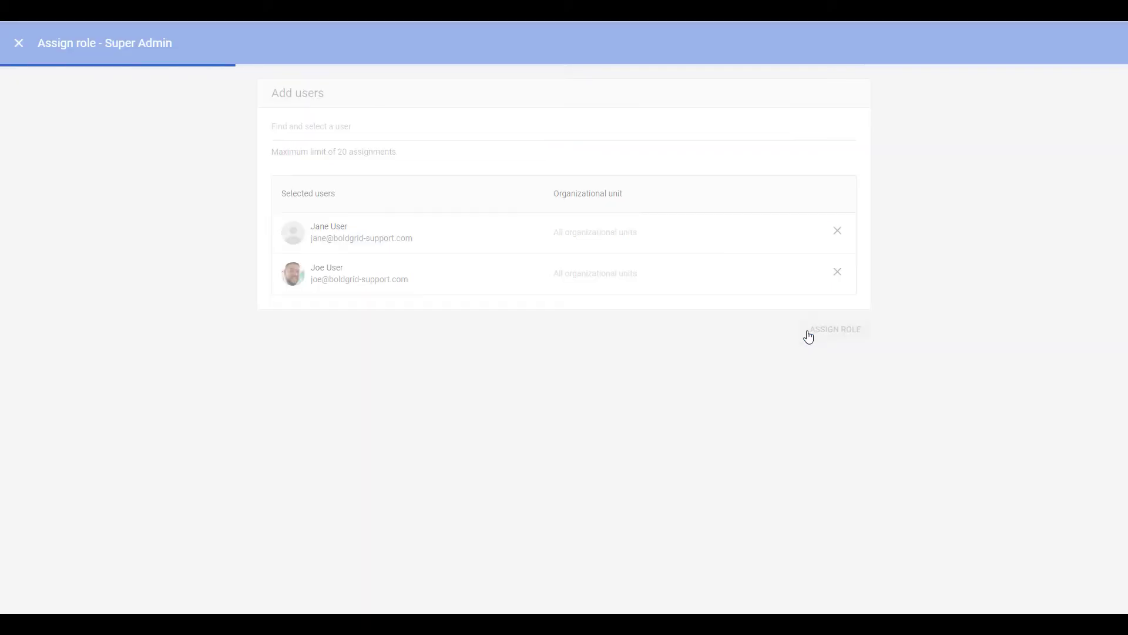
{"action": "left_click", "coordinate": [835, 329]}
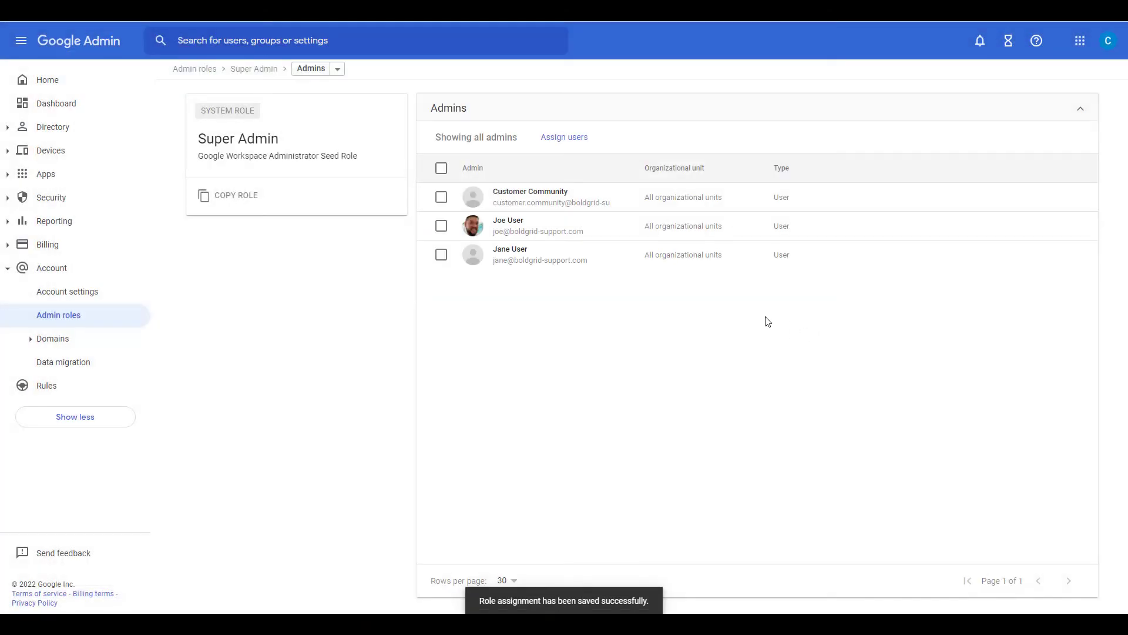
{"action": "mouse_move", "coordinate": [675, 254]}
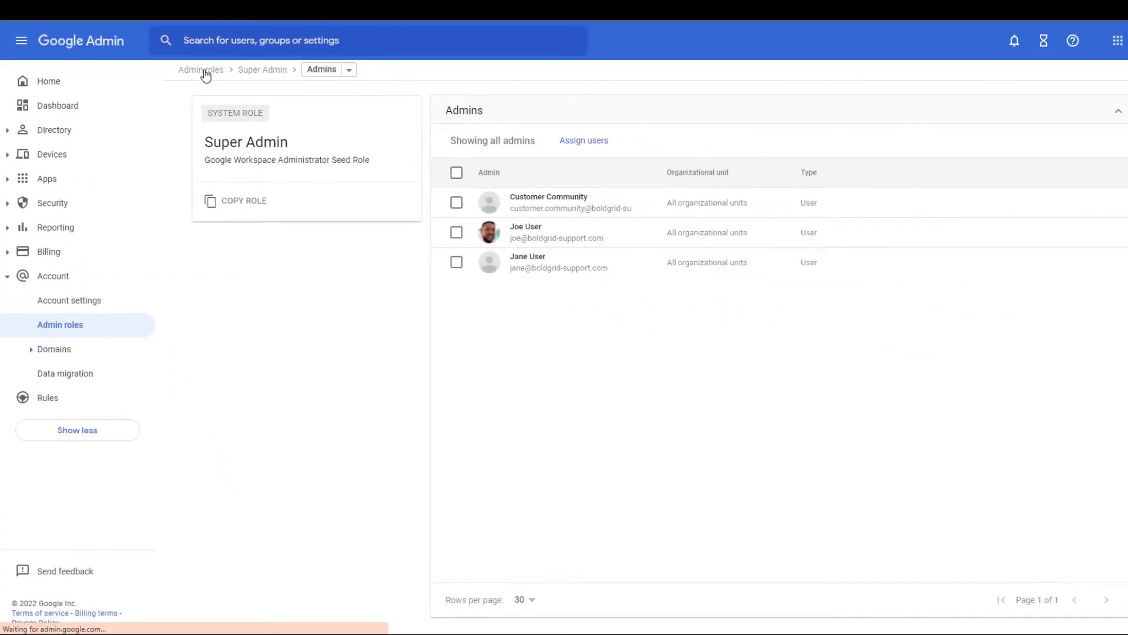
- Return to the admin roles list via the 'Admin roles' breadcrumb
{"action": "left_click", "coordinate": [200, 69]}
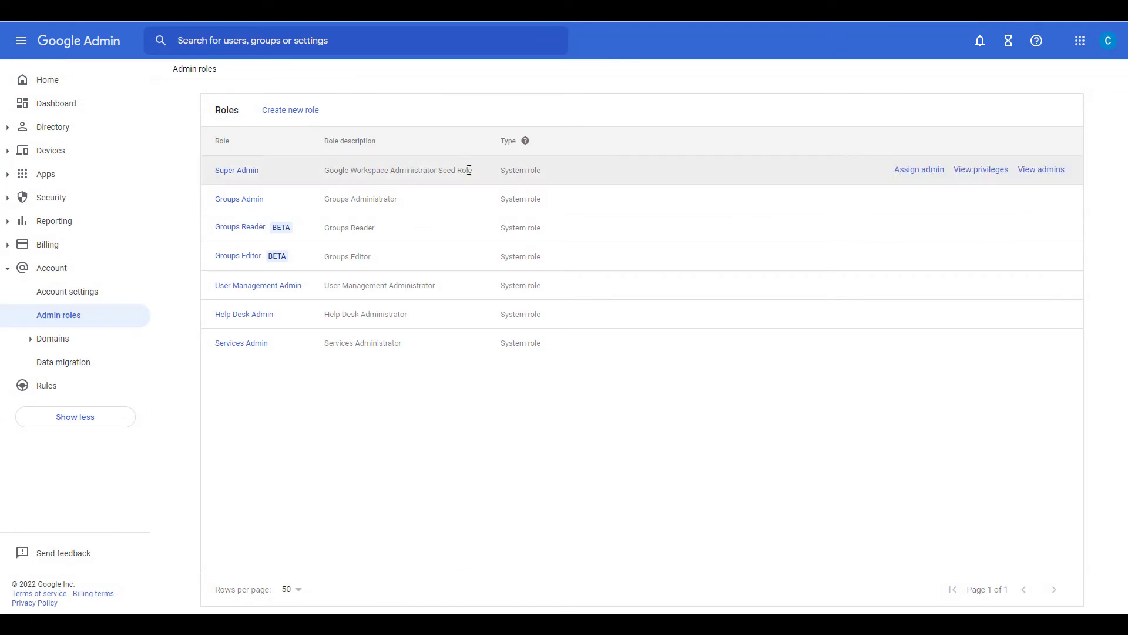
{"action": "mouse_move", "coordinate": [842, 189]}
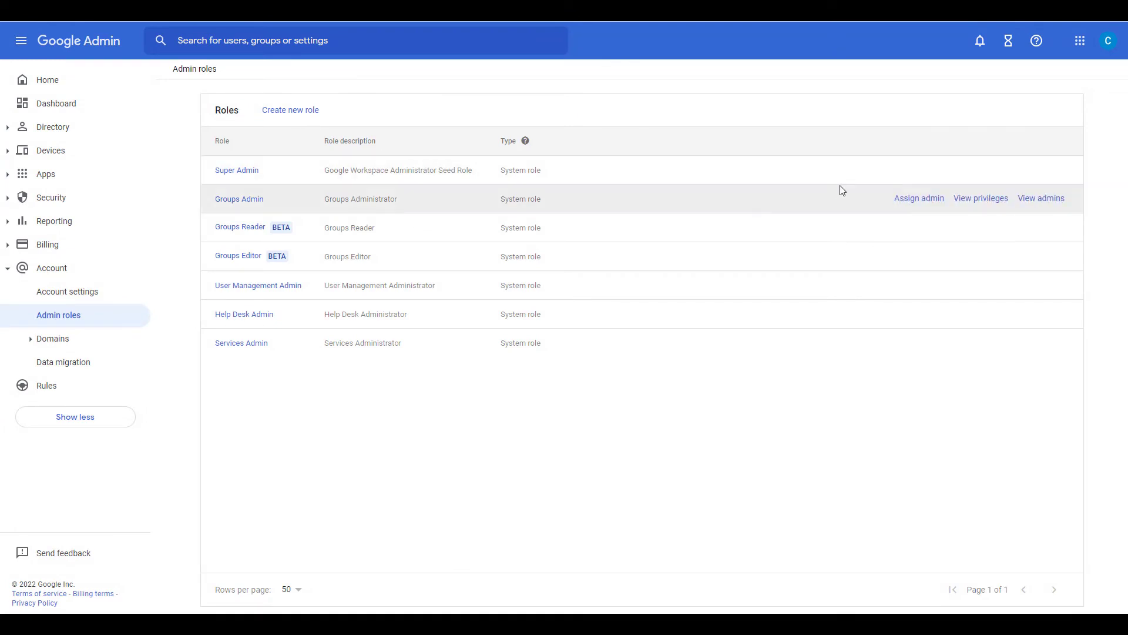
{"action": "mouse_move", "coordinate": [676, 178]}
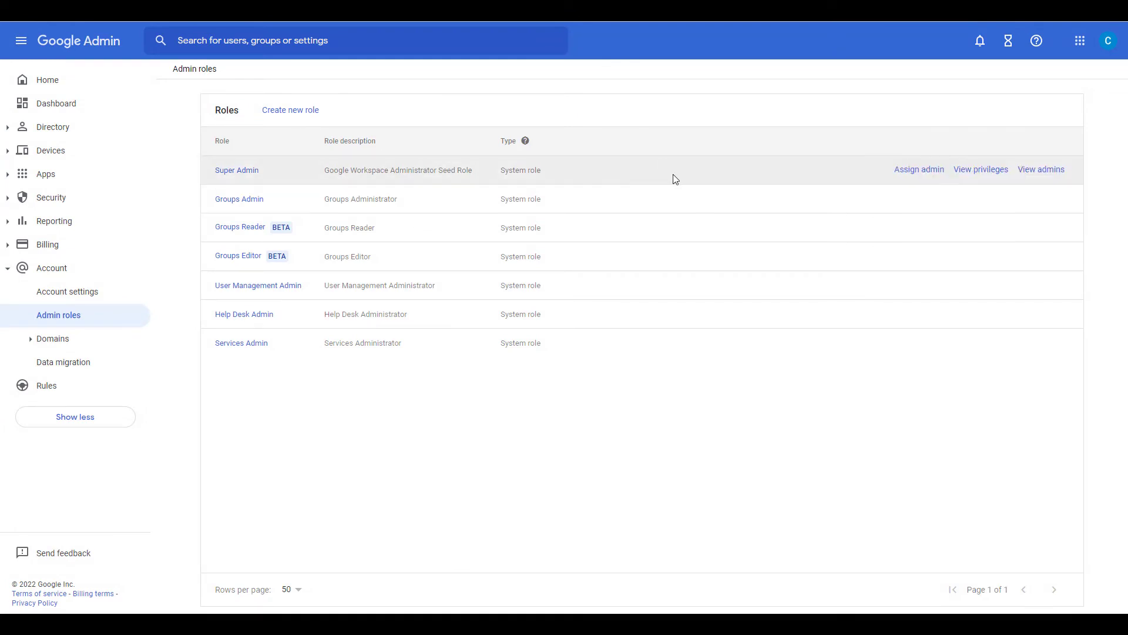
{"action": "mouse_move", "coordinate": [910, 176]}
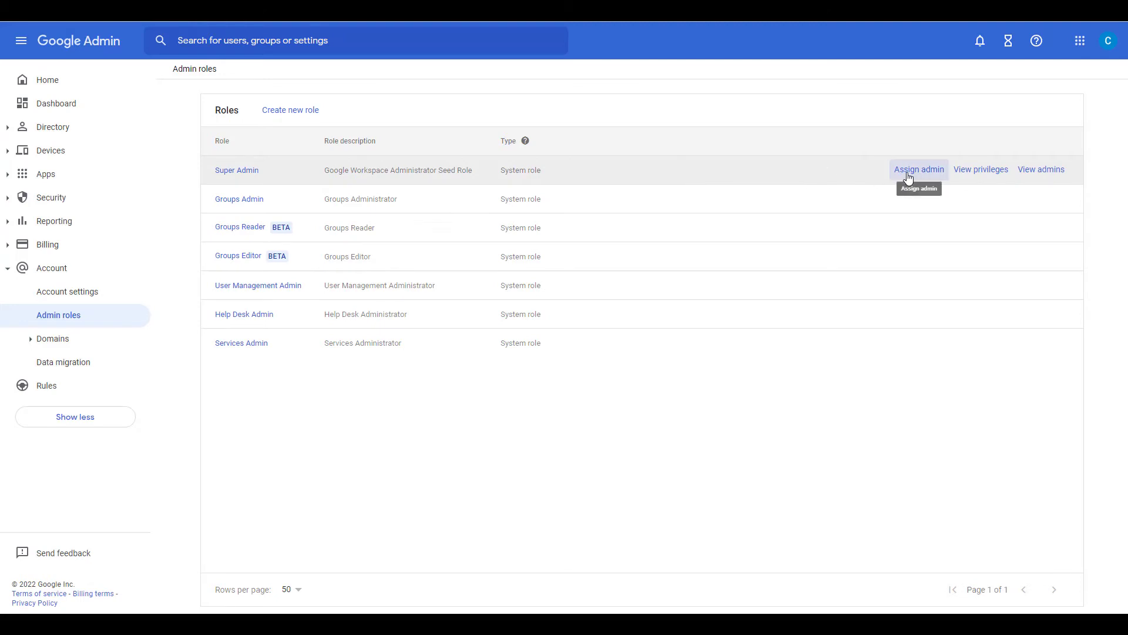
- Select Jane User among the Super Admin admins and confirm unassigning her role
{"action": "left_click", "coordinate": [1042, 169]}
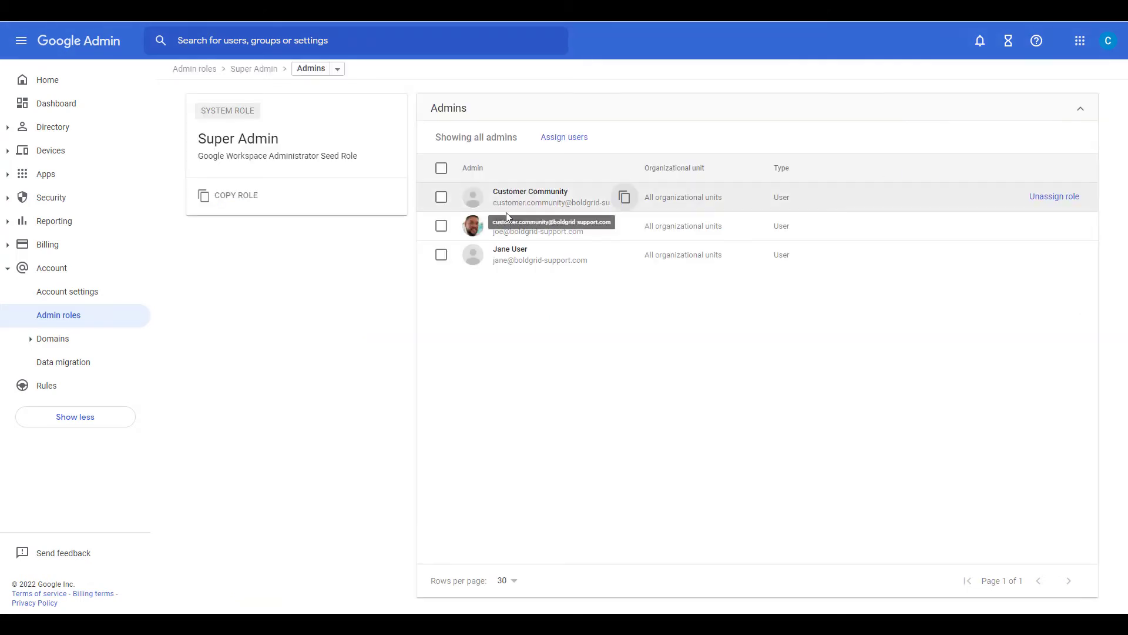
{"action": "left_click", "coordinate": [441, 255]}
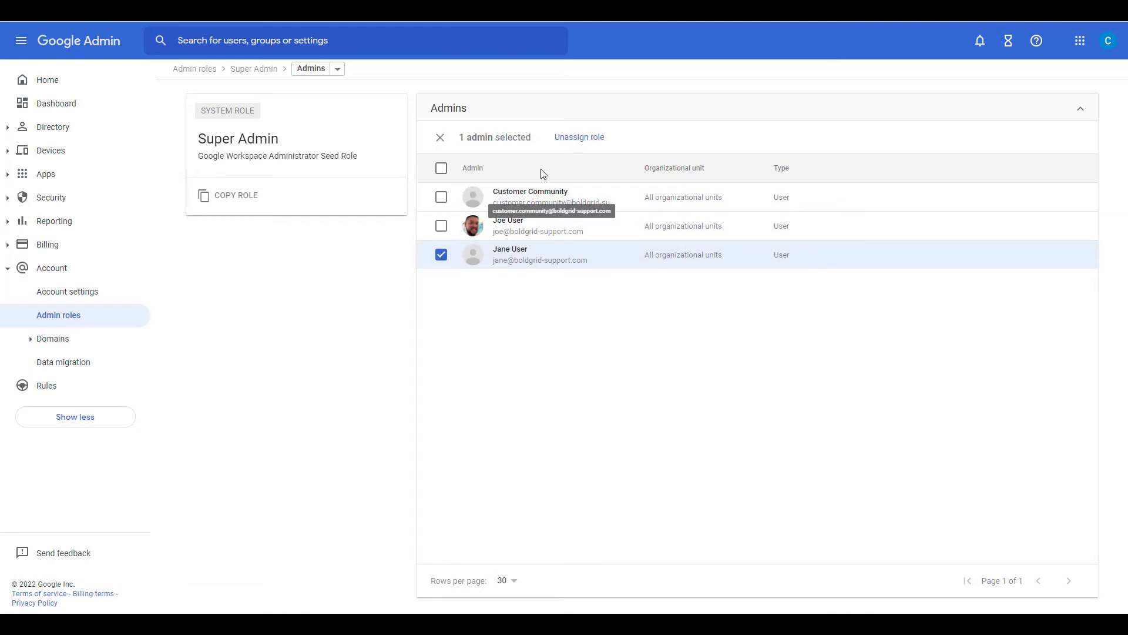
{"action": "left_click", "coordinate": [579, 137]}
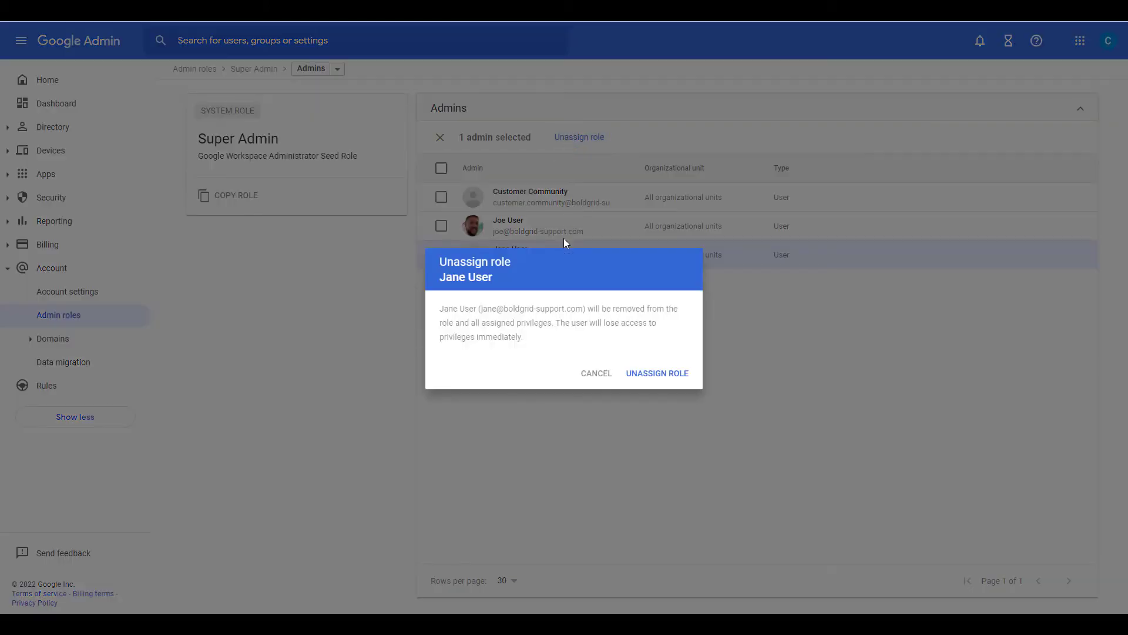
{"action": "mouse_move", "coordinate": [566, 345]}
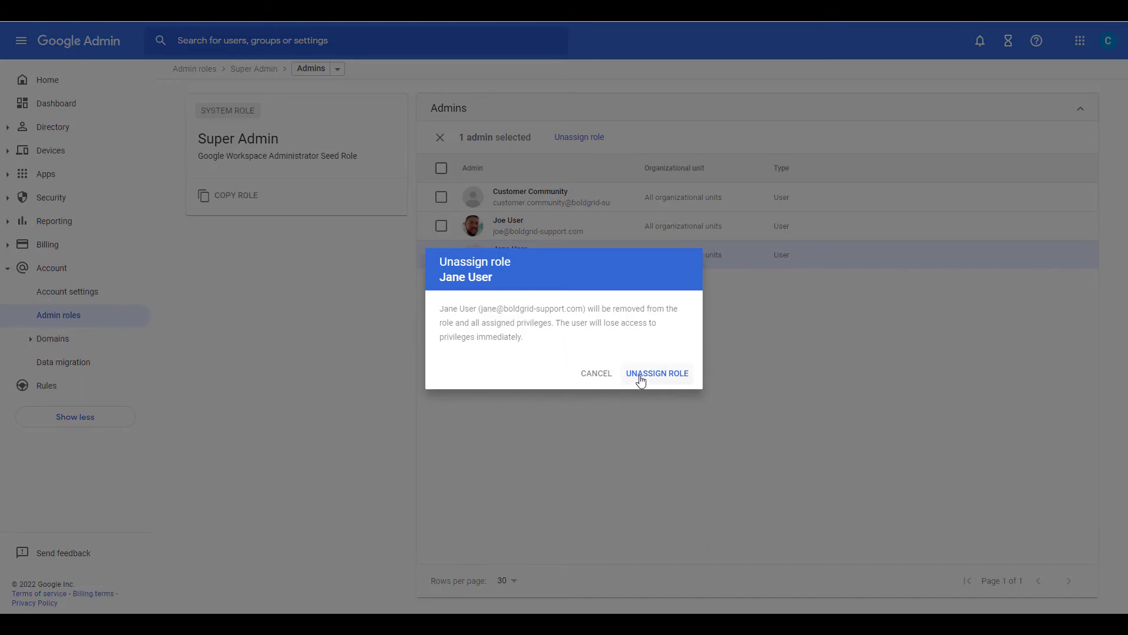
{"action": "left_click", "coordinate": [658, 374]}
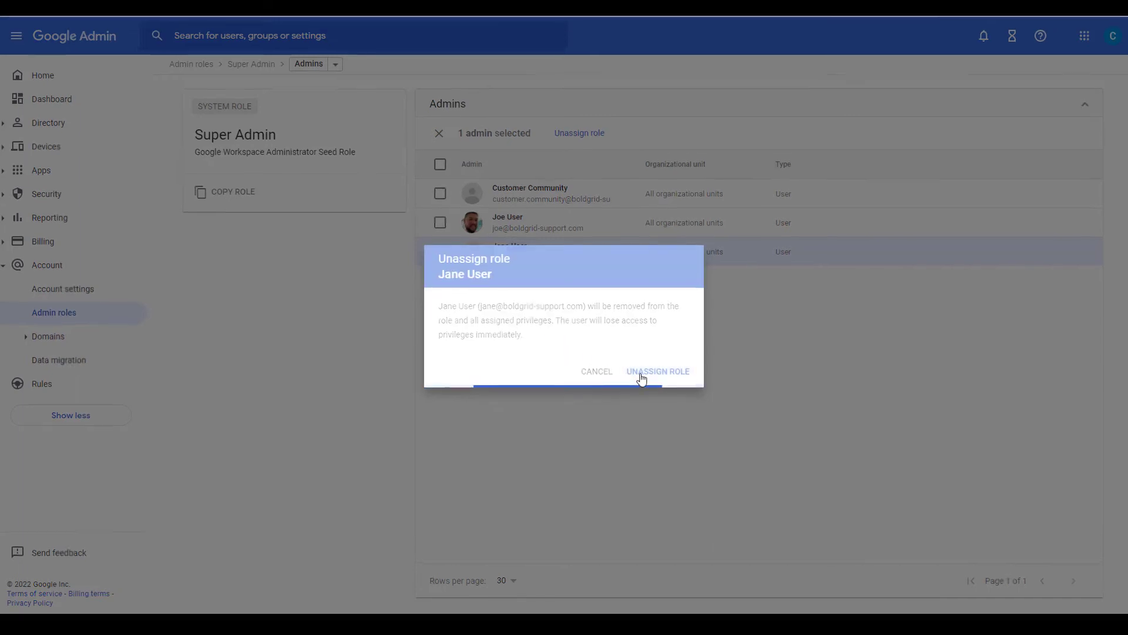
{"action": "left_click", "coordinate": [658, 372]}
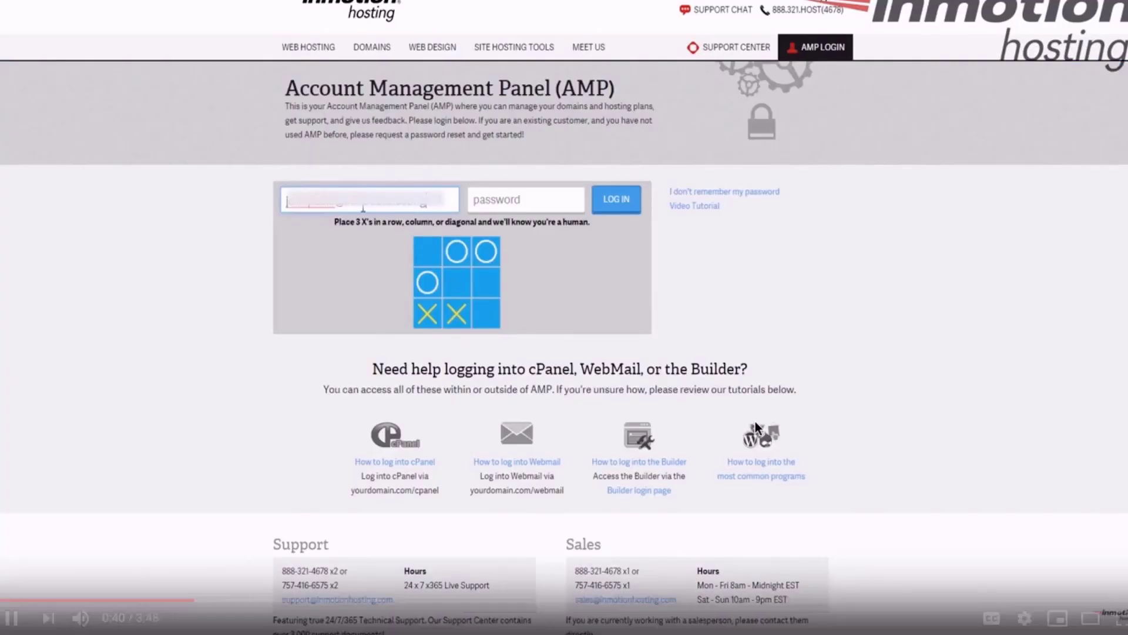
- Log in to the InMotion Hosting AMP account management panel
{"action": "left_click", "coordinate": [616, 198]}
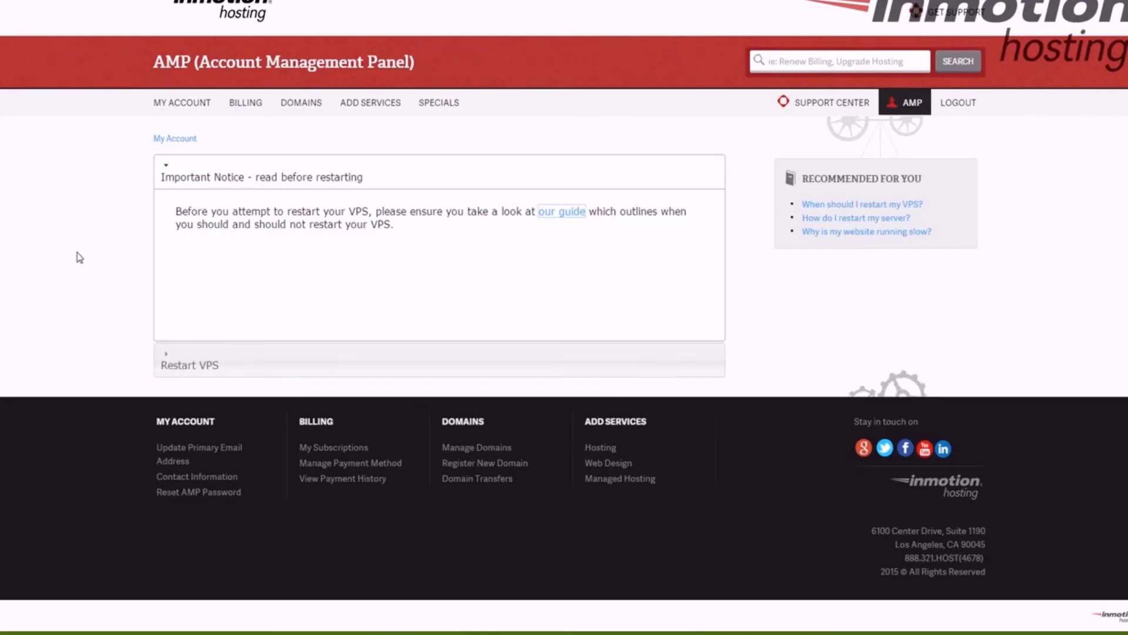